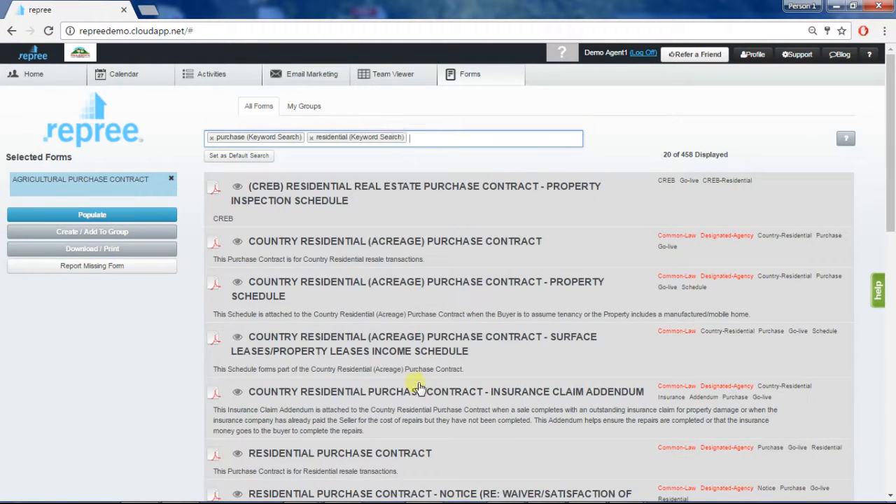
Add the Residential Purchase Contract to Selected Forms beside the Agricultural one
click(339, 453)
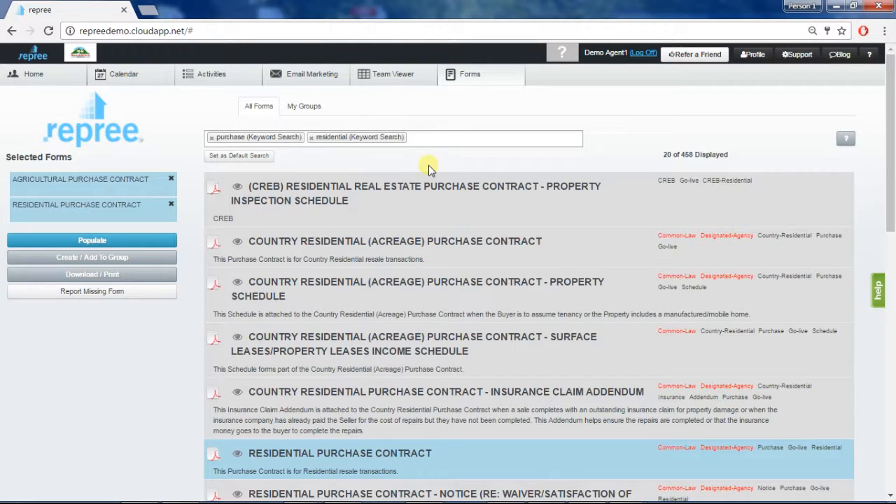
mouse_move(198, 230)
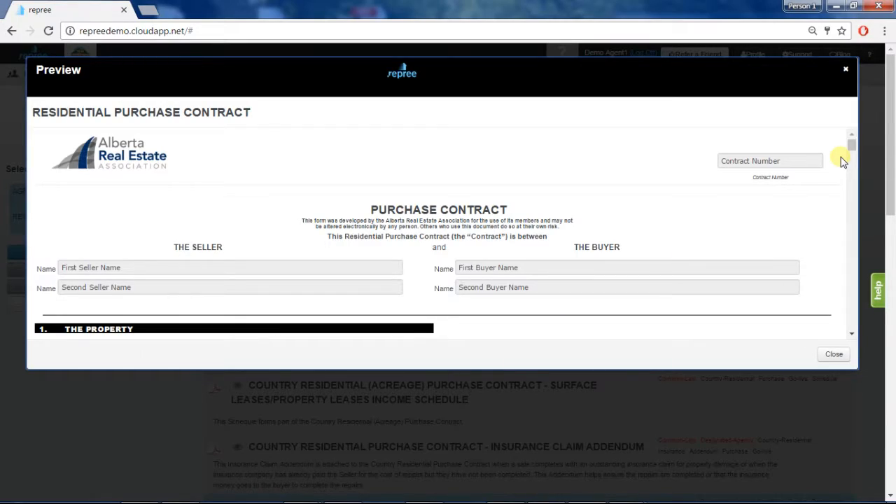
scroll(down, 3)
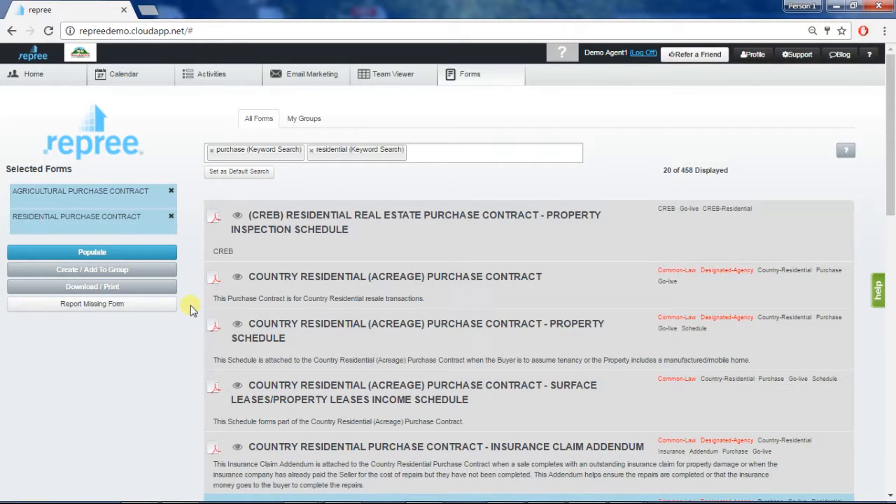
Populate both selected contracts, continuing without importing listing data
click(93, 253)
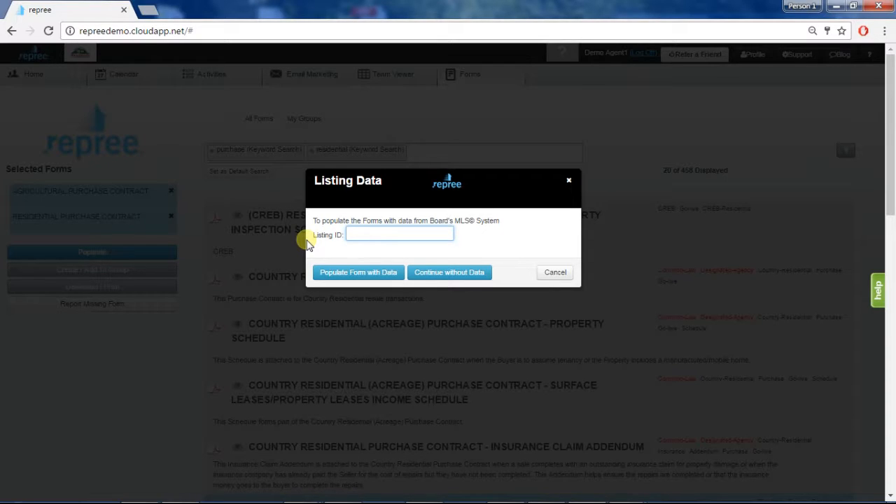
mouse_move(400, 252)
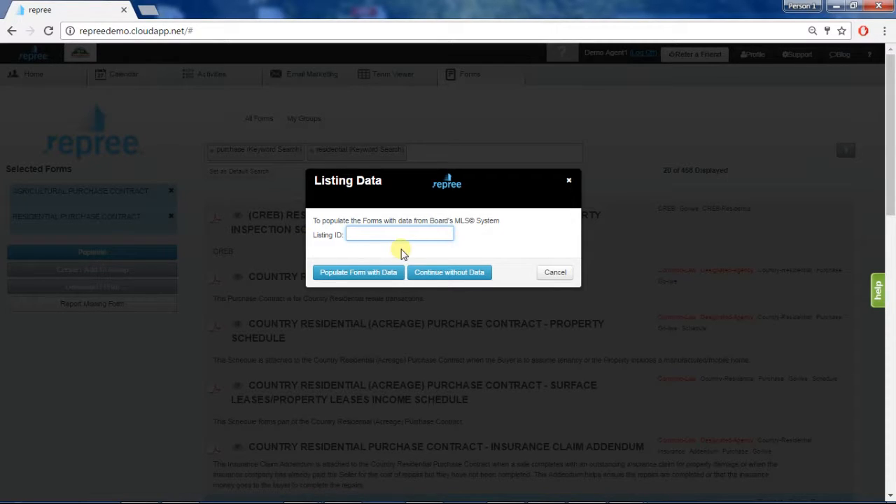
click(450, 271)
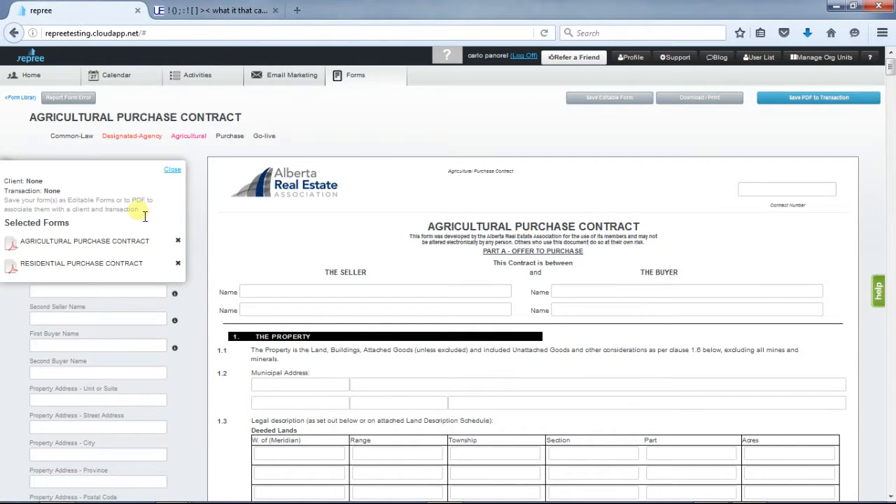
mouse_move(79, 193)
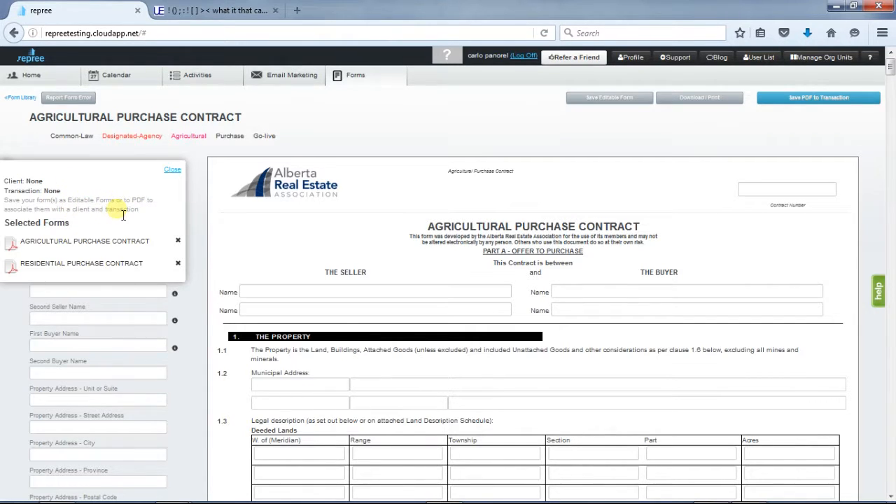
mouse_move(119, 199)
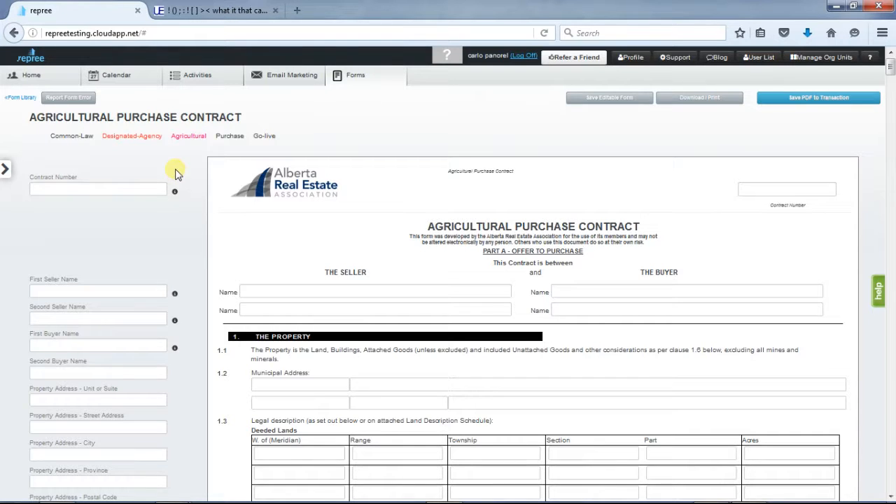
Start entering 'seller one' in the First Seller Name field
click(98, 189)
text(seller two)
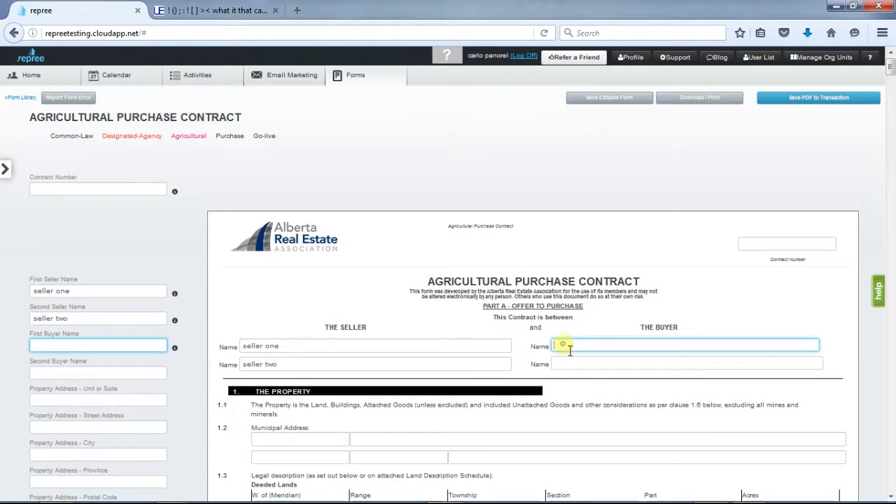
Enter buyer names 'buyer one' and 'buyer two' in the buyer name fields
text(buyer one)
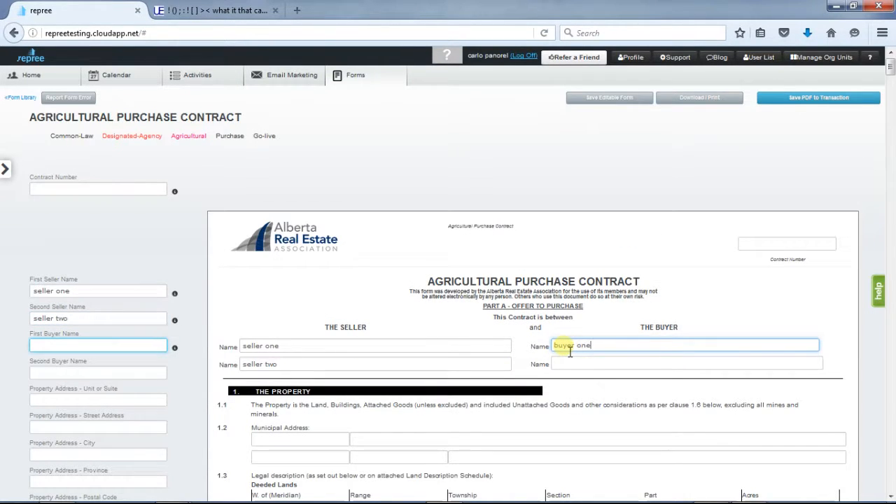
text(buyer one)
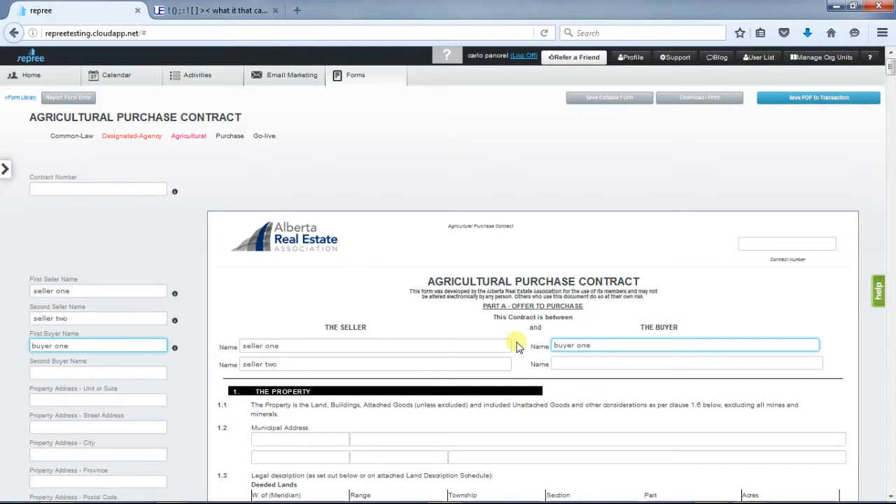
text(buyer two)
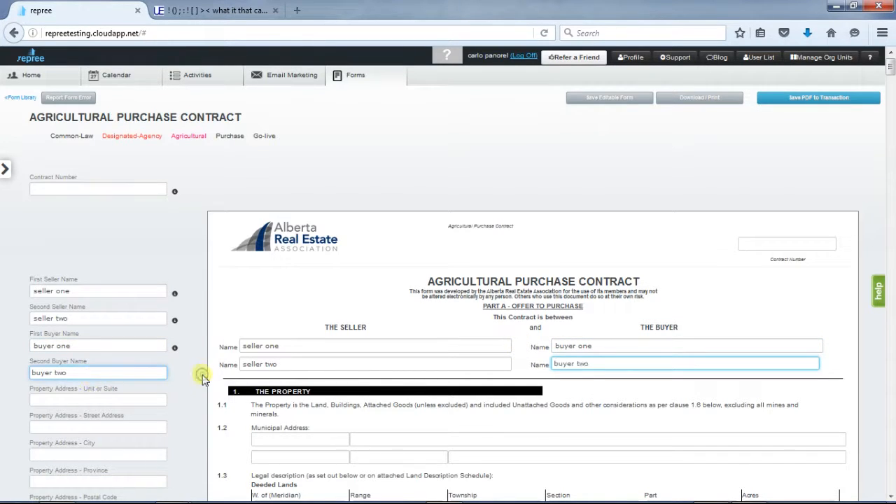
Enter 1, 2, 3 for Meridian, Range and Township in two Deeded Lands rows
scroll(down, 3)
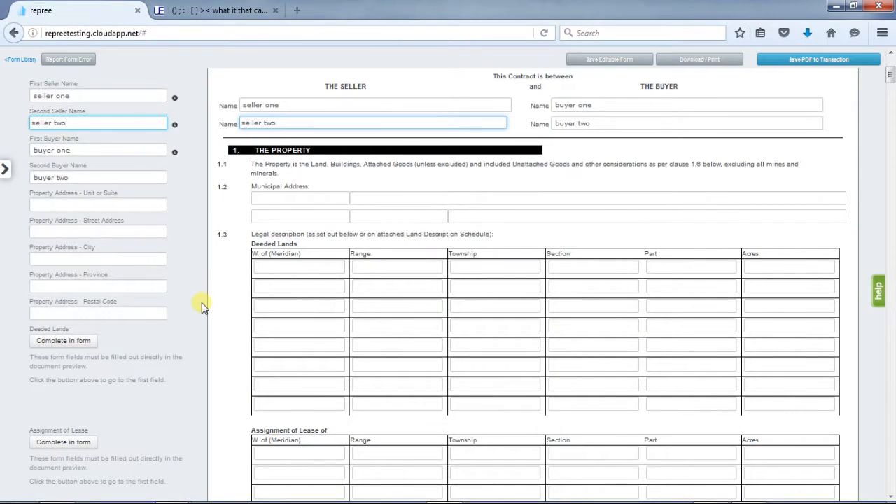
mouse_move(159, 330)
text(2)
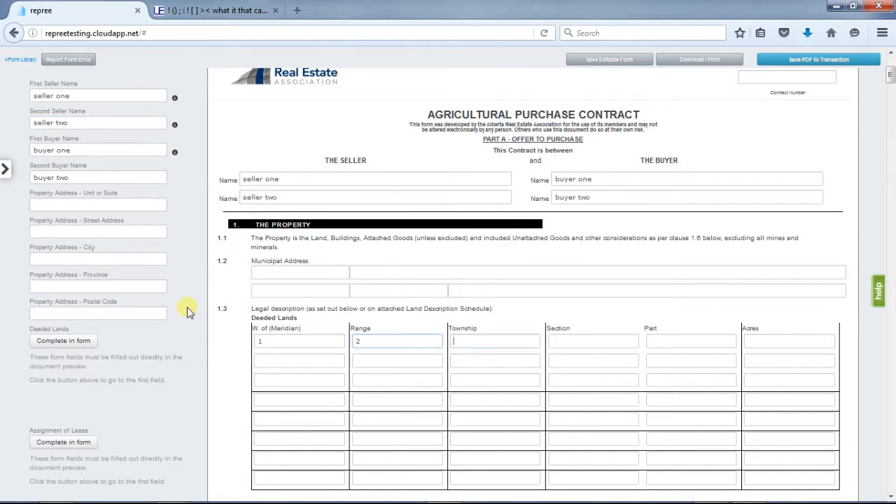
text(3)
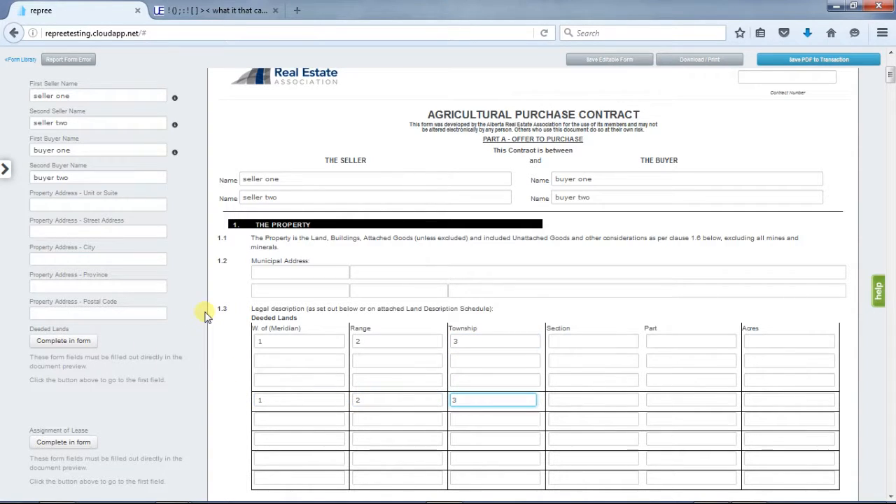
mouse_move(199, 304)
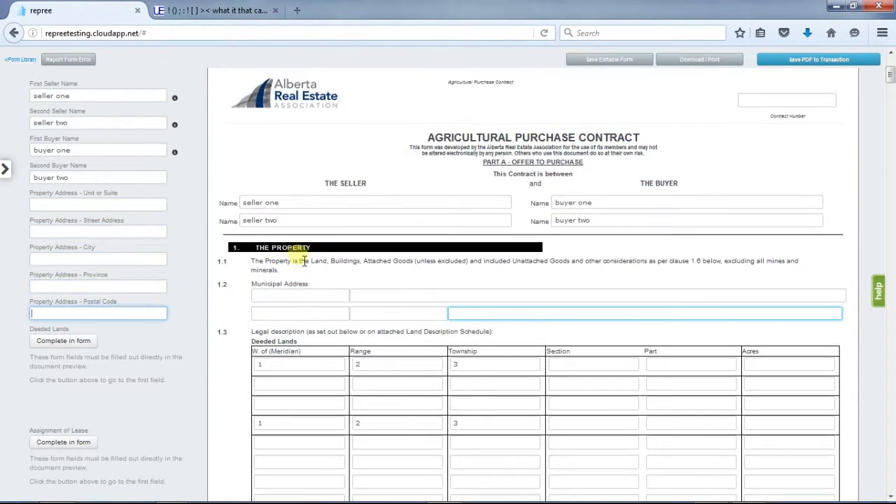
scroll(down, 3)
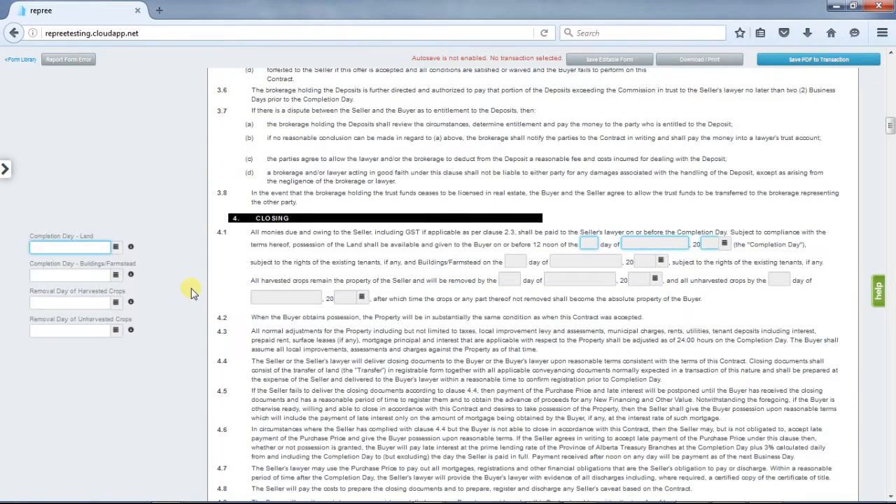
mouse_move(124, 263)
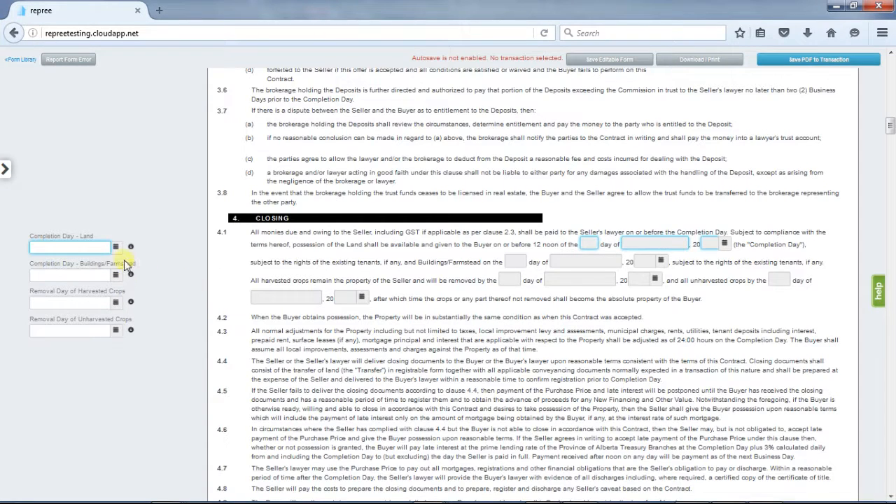